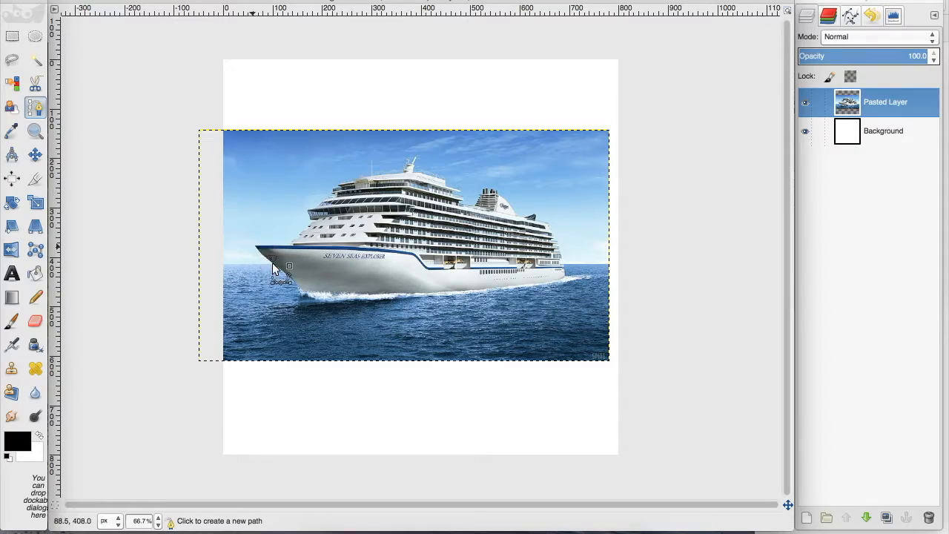
{"action": "mouse_move", "coordinate": [563, 289]}
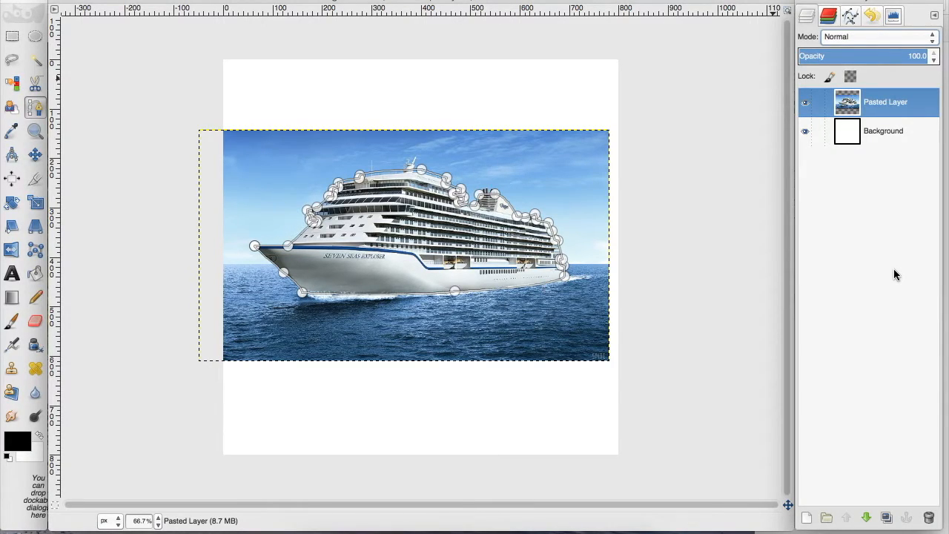
- From the Paths dialog, convert the Unnamed ship outline path into a selection
{"action": "left_click", "coordinate": [850, 15]}
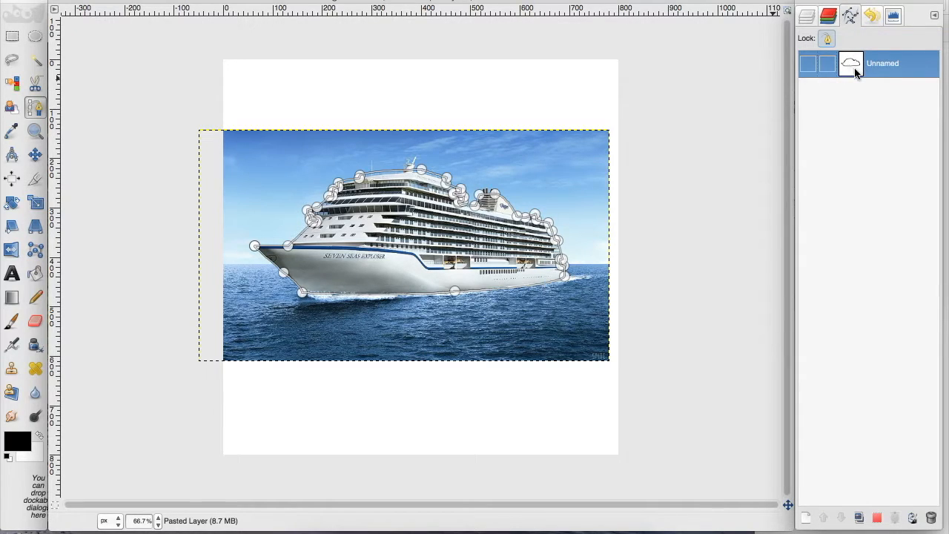
{"action": "right_click", "coordinate": [851, 67]}
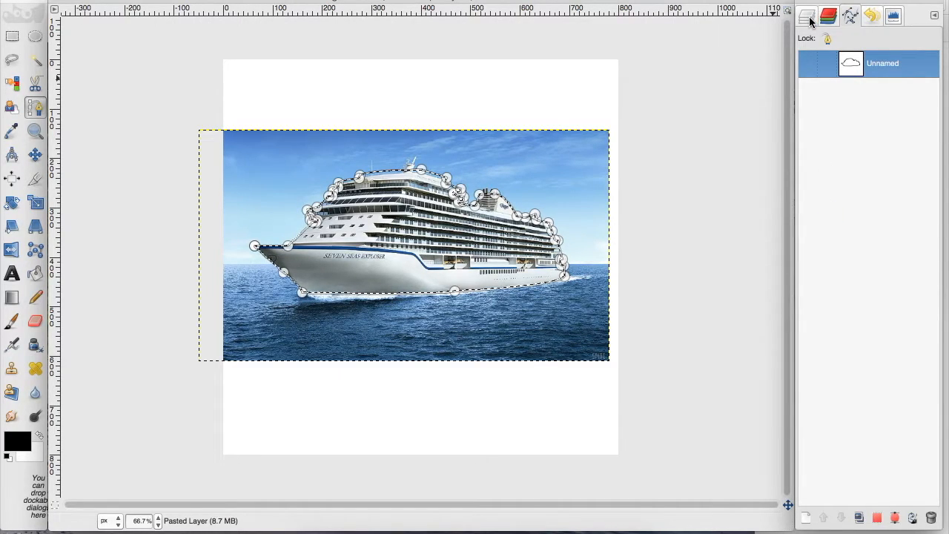
- Bucket-fill the ship selection black on a new layer and hide the Pasted Layer photo
{"action": "left_click", "coordinate": [808, 15]}
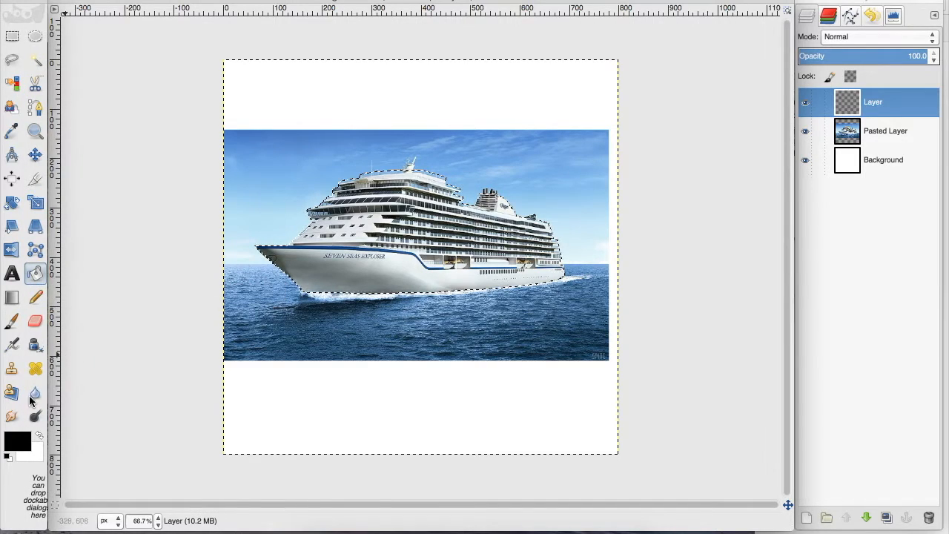
{"action": "mouse_move", "coordinate": [429, 215]}
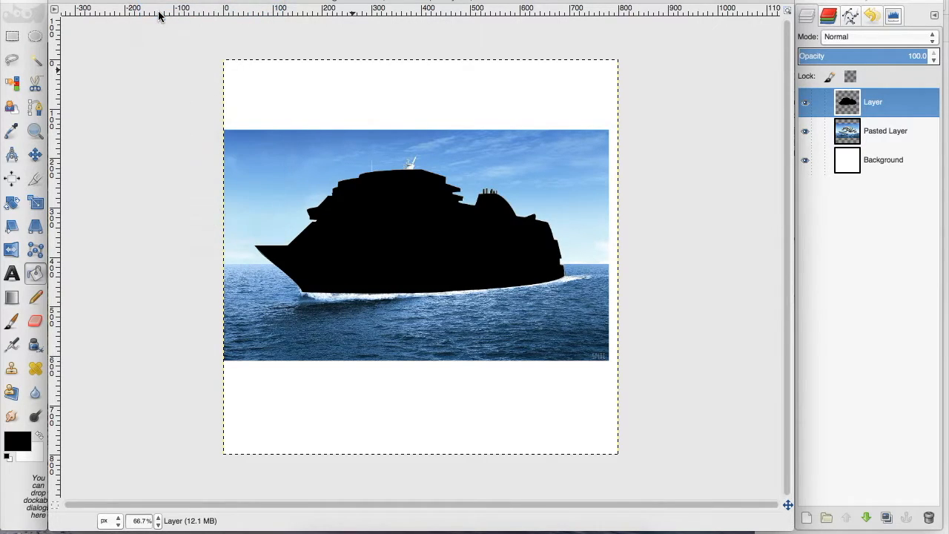
{"action": "left_click", "coordinate": [805, 131]}
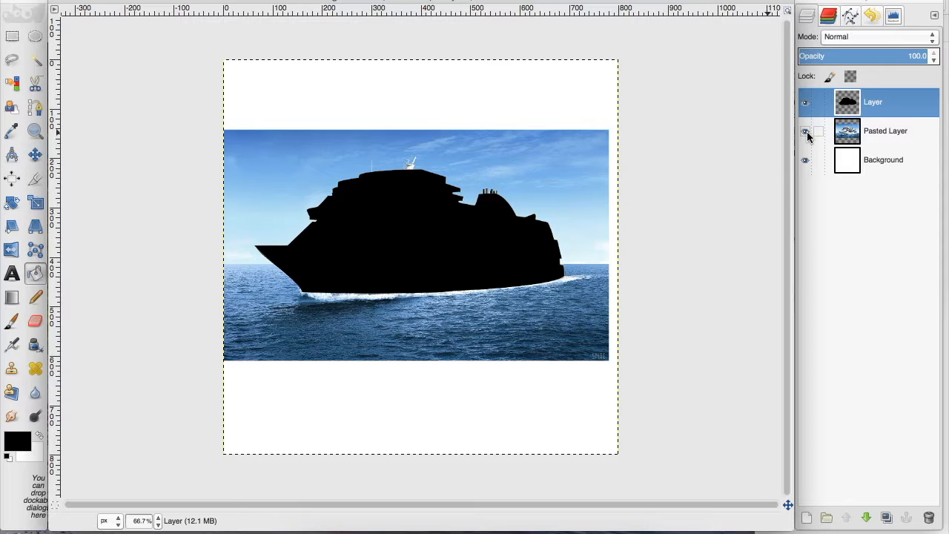
{"action": "left_click", "coordinate": [805, 131]}
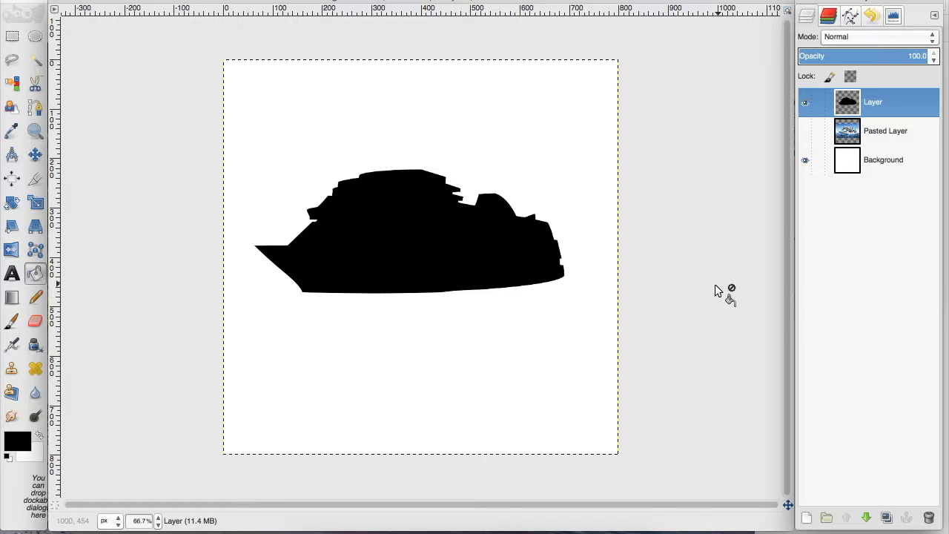
{"action": "mouse_move", "coordinate": [189, 273]}
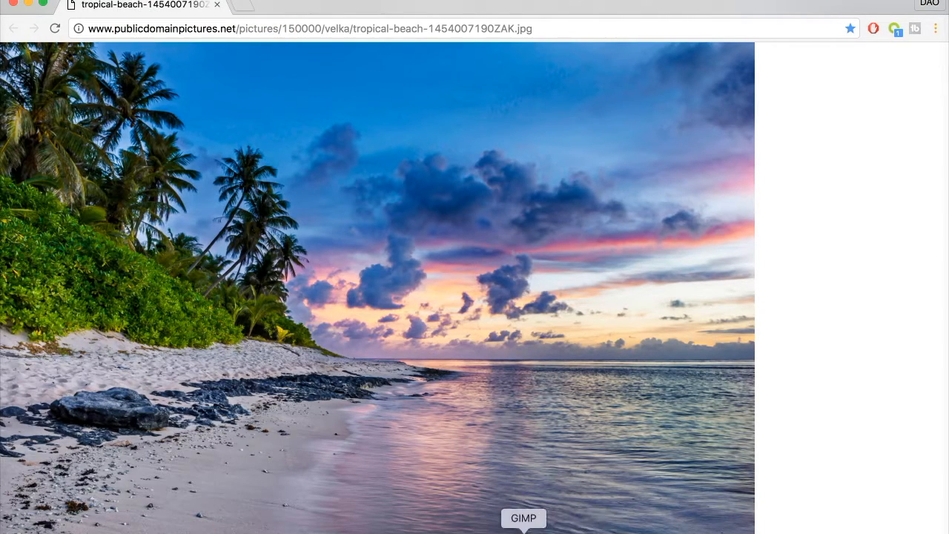
- Copy the tropical beach sunset photo in Chrome and switch back to GIMP
{"action": "left_click", "coordinate": [523, 517]}
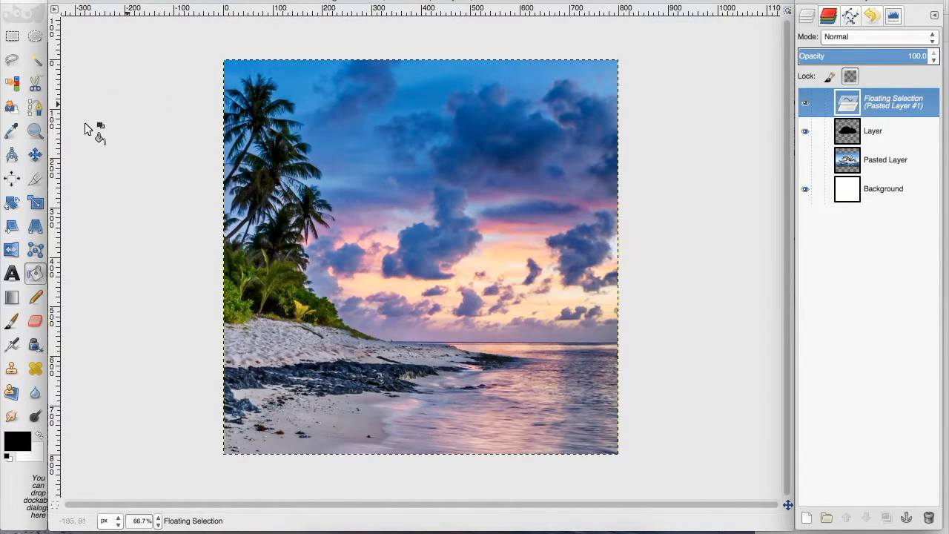
- Make the pasted beach photo its own layer and drag it down across the canvas
{"action": "left_click", "coordinate": [35, 202]}
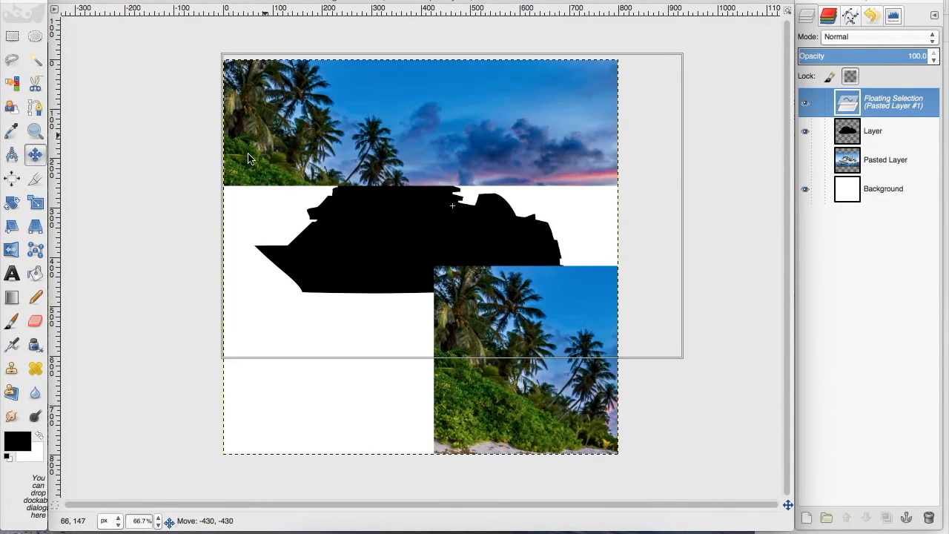
{"action": "left_click_drag", "start_coordinate": [252, 158], "coordinate": [248, 183]}
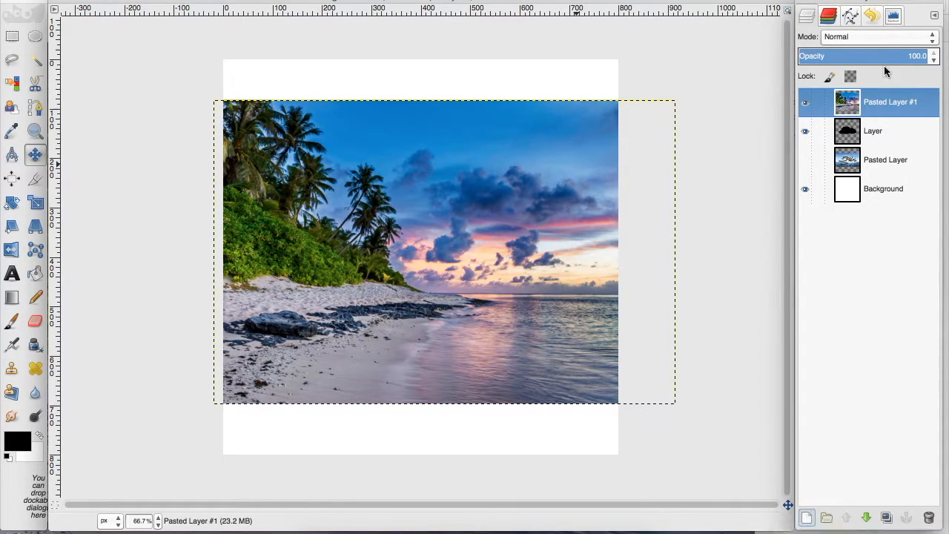
- Load the black silhouette layer's Alpha to Selection, then select Pasted Layer #1
{"action": "left_click", "coordinate": [872, 130]}
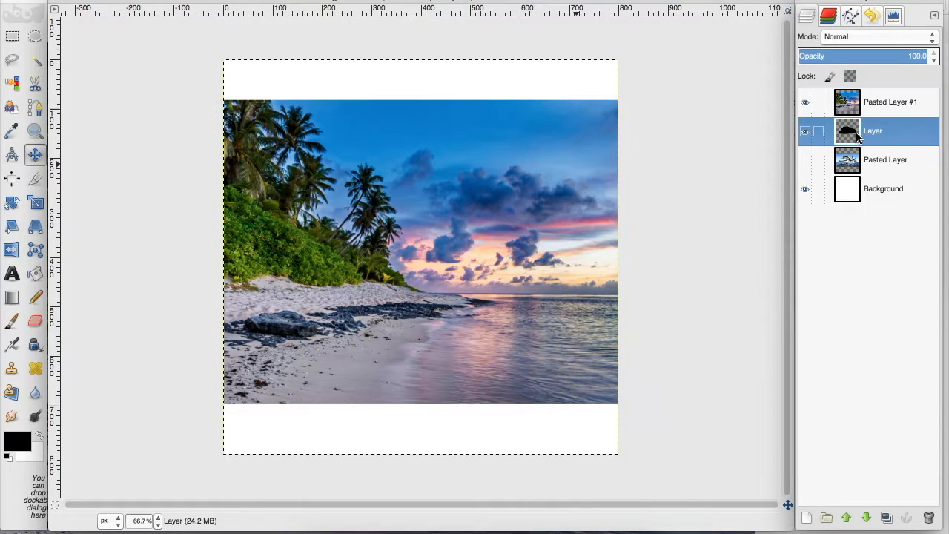
{"action": "right_click", "coordinate": [872, 131]}
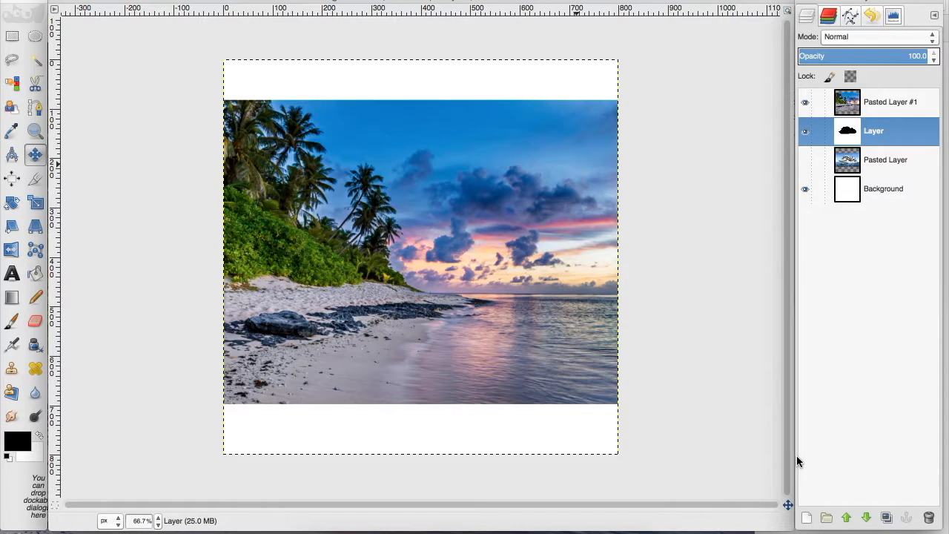
{"action": "right_click", "coordinate": [873, 130]}
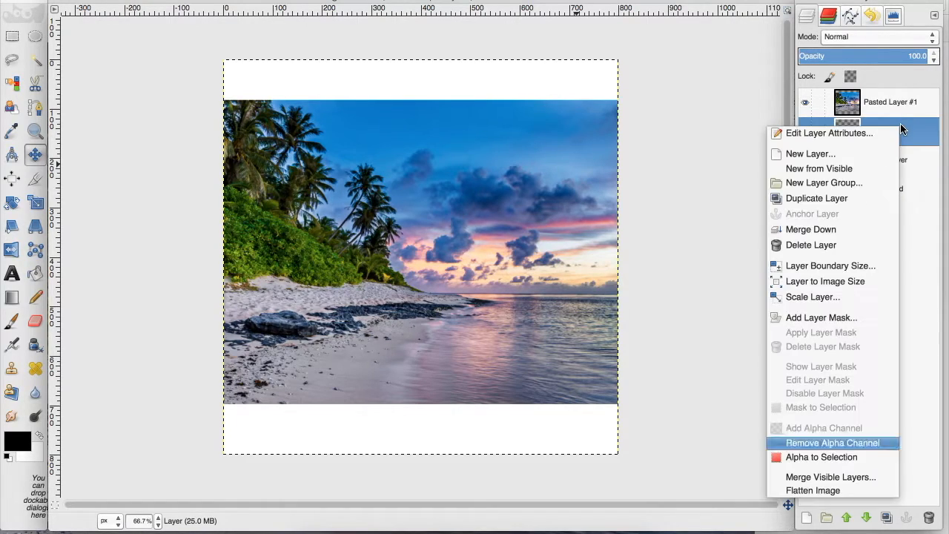
{"action": "mouse_move", "coordinate": [820, 456]}
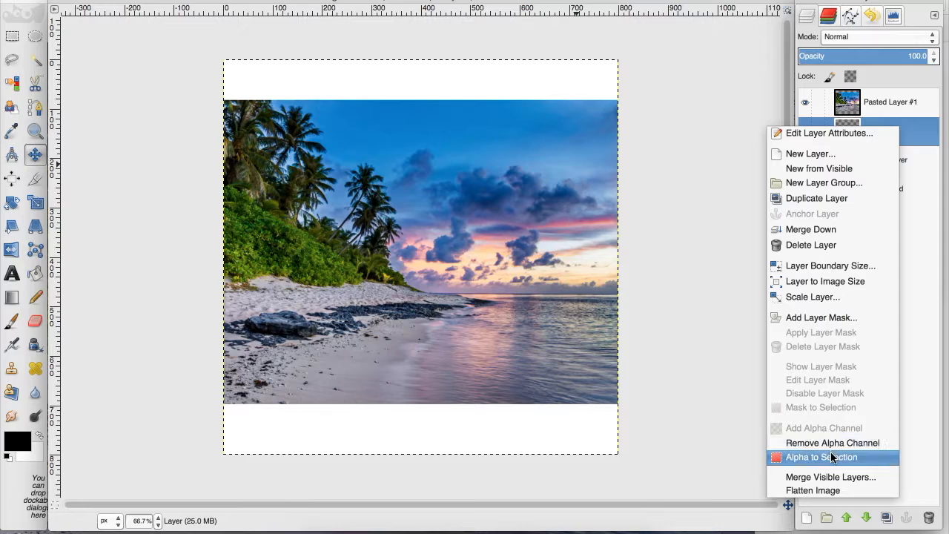
{"action": "left_click", "coordinate": [821, 457]}
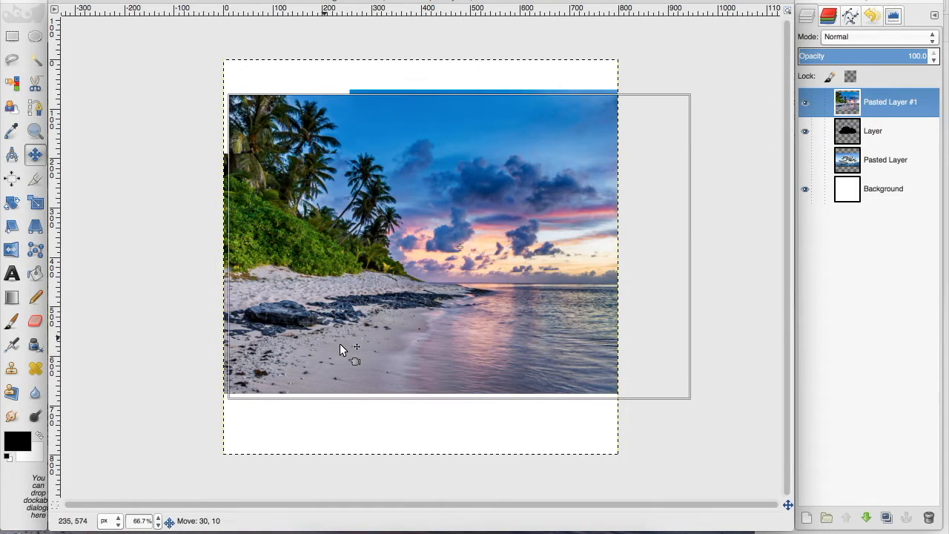
{"action": "left_click", "coordinate": [873, 131]}
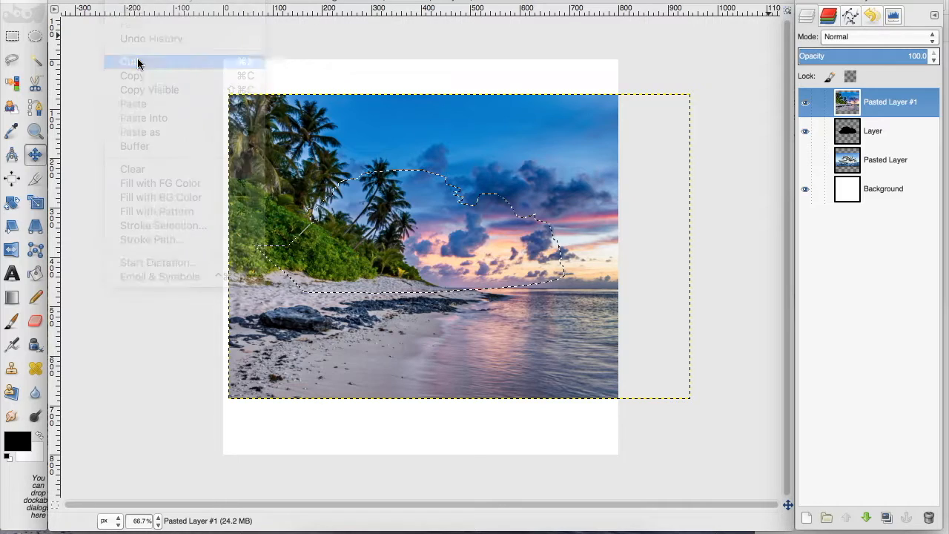
- Cut the ship shape from the beach photo, hide that layer, and select the silhouette layer
{"action": "left_click", "coordinate": [129, 61]}
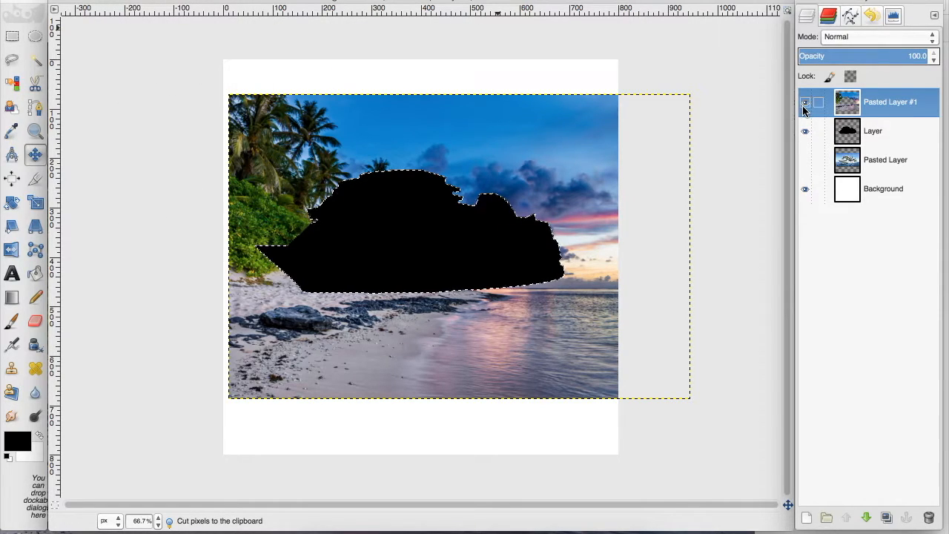
{"action": "left_click", "coordinate": [805, 102]}
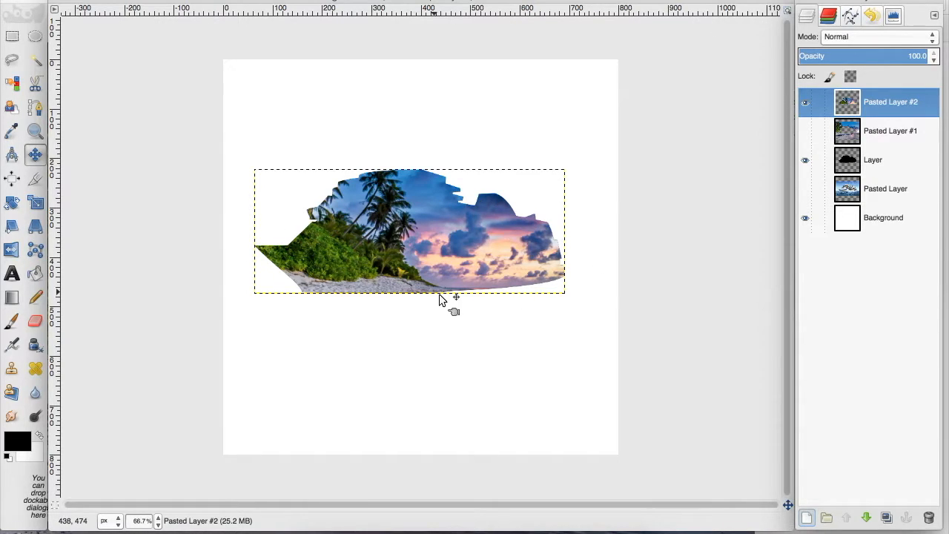
{"action": "left_click", "coordinate": [873, 159]}
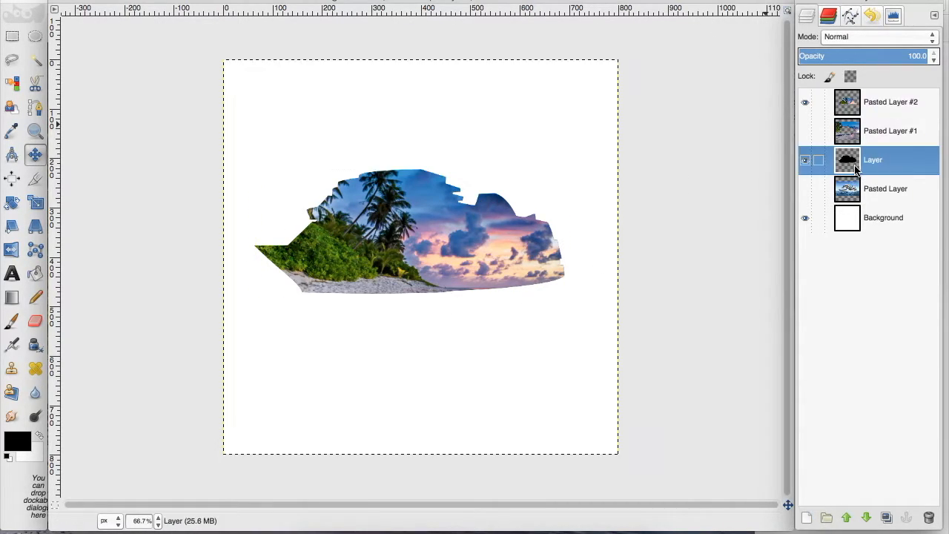
- Hide the black silhouette layer and set the Text tool font to Lobster
{"action": "left_click", "coordinate": [804, 159]}
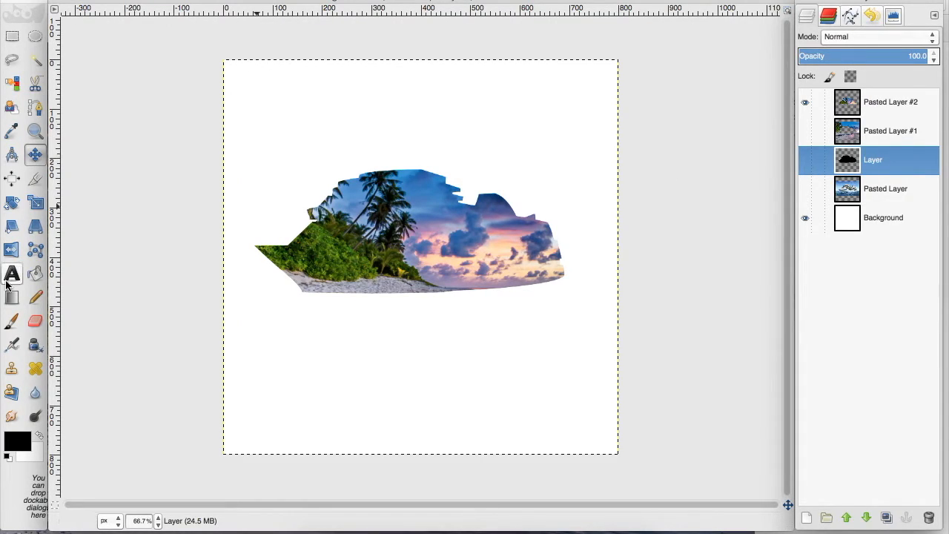
{"action": "left_click", "coordinate": [12, 273]}
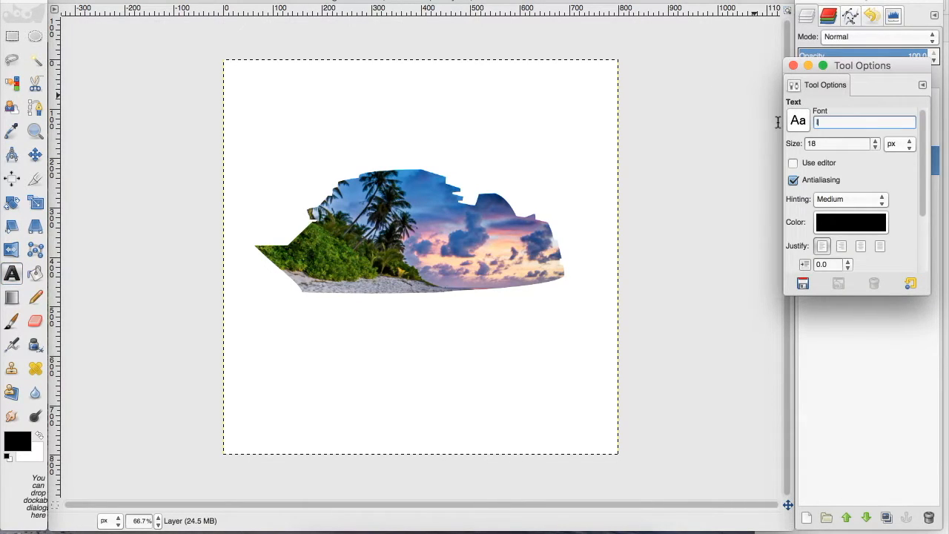
{"action": "type", "text": "lo"}
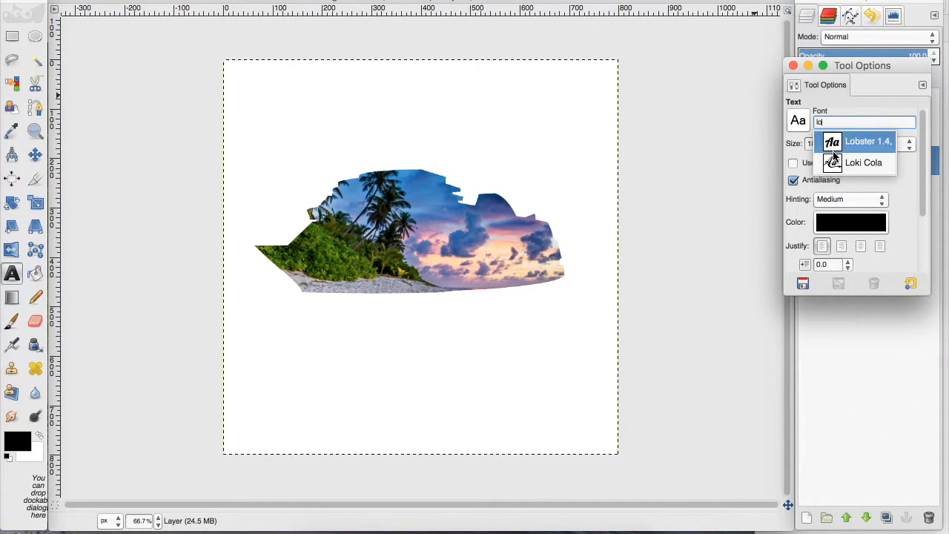
{"action": "left_click", "coordinate": [850, 223]}
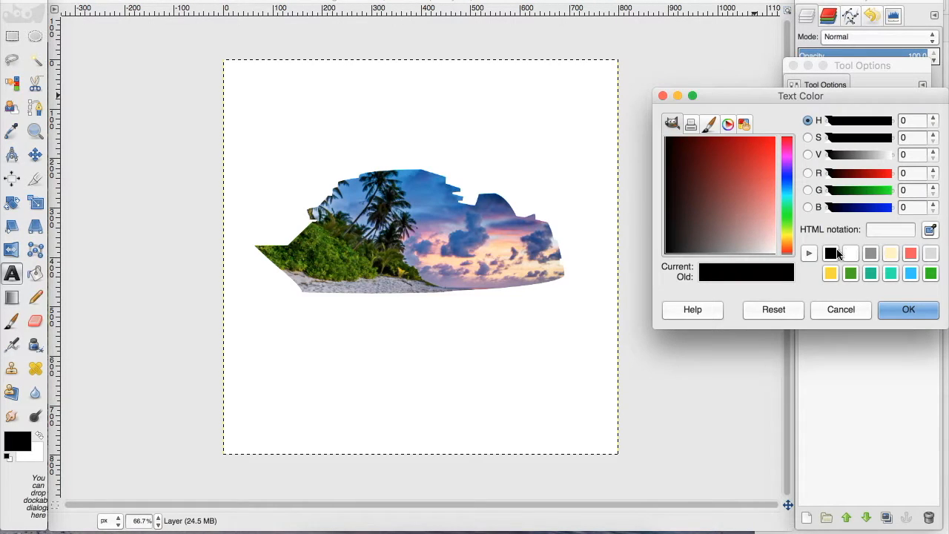
{"action": "left_click", "coordinate": [907, 309]}
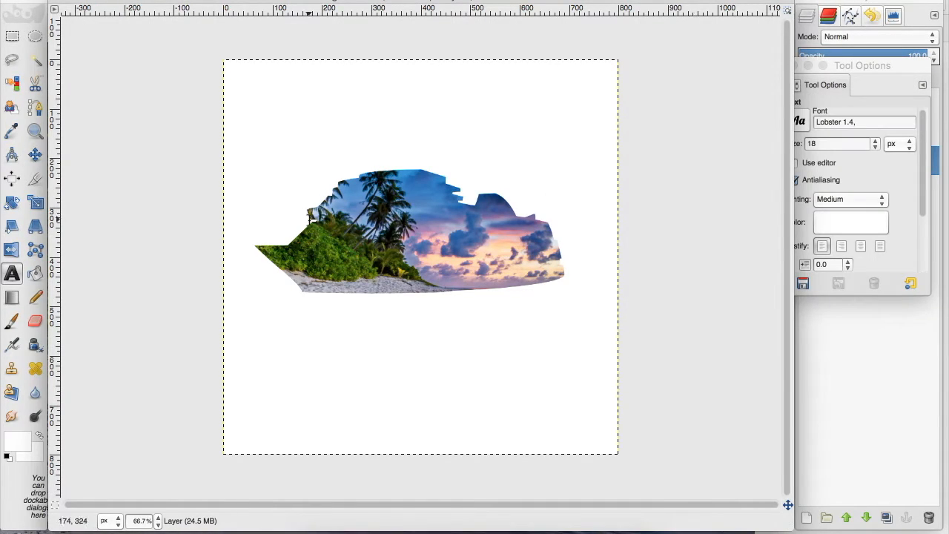
- Draw a Cruise text box across the ship and enlarge it to about 164 px
{"action": "left_click_drag", "start_coordinate": [311, 215], "coordinate": [548, 308]}
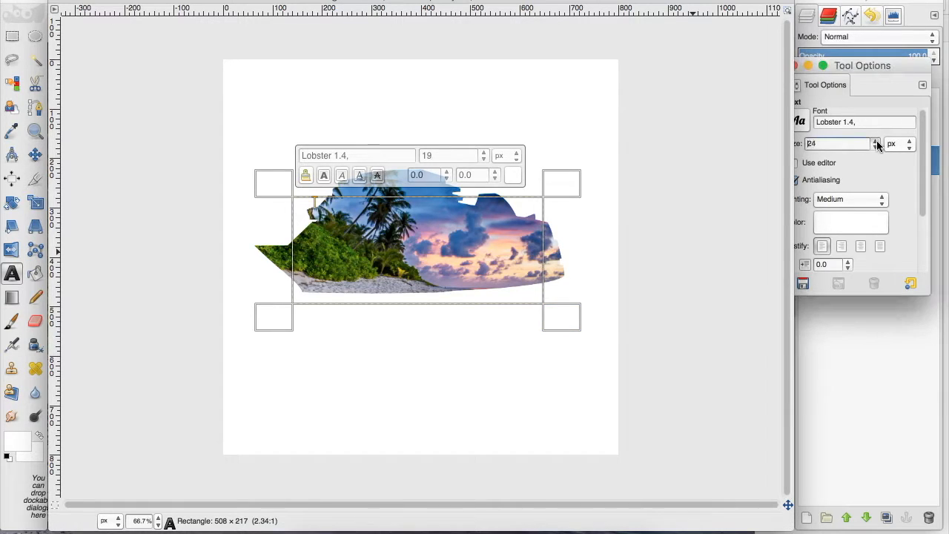
{"action": "left_click", "coordinate": [876, 140]}
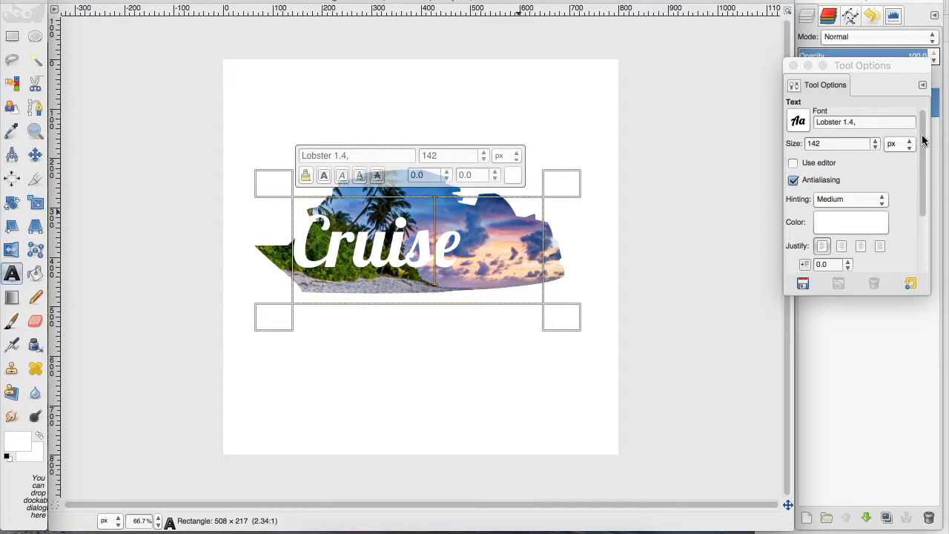
{"action": "left_click", "coordinate": [875, 140]}
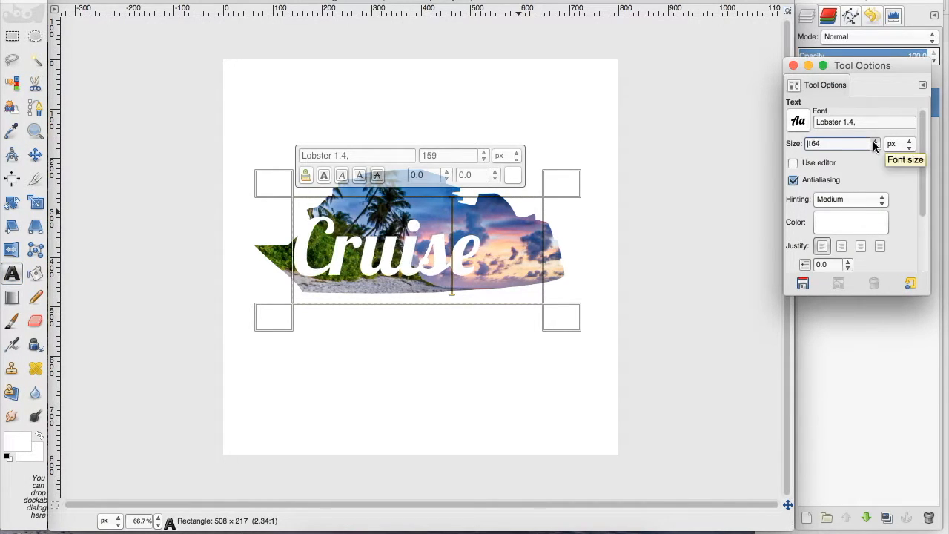
{"action": "left_click", "coordinate": [881, 140]}
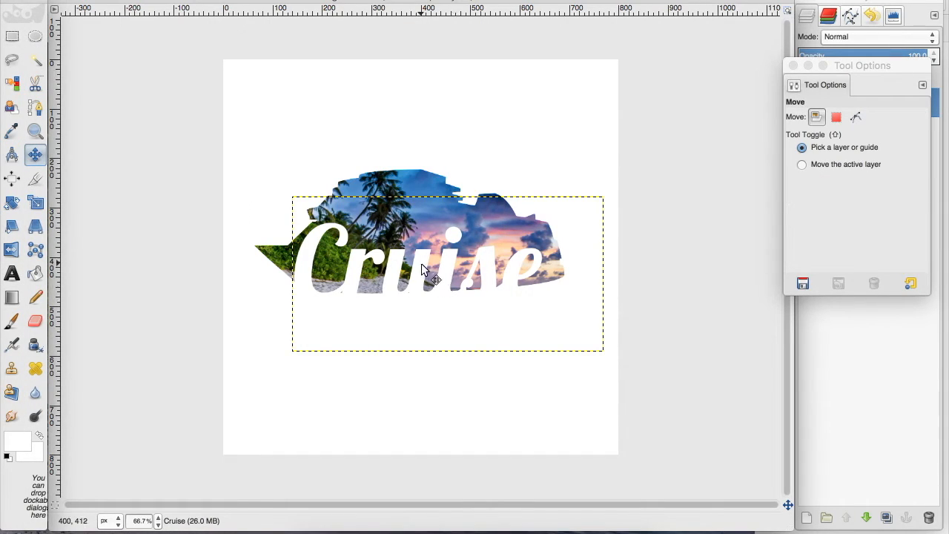
- Nudge the Cruise text slightly right and up, then select its layer
{"action": "left_click_drag", "start_coordinate": [420, 269], "coordinate": [433, 260]}
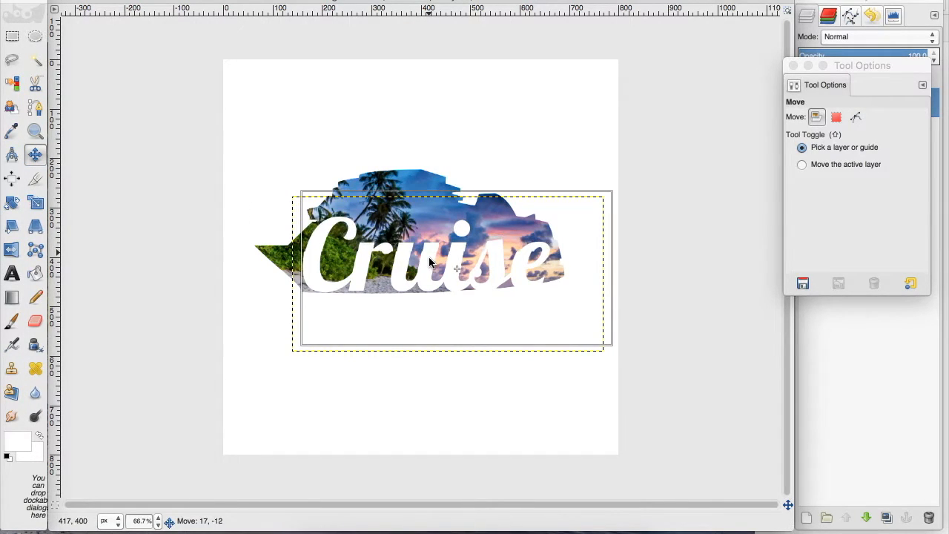
{"action": "left_click_drag", "start_coordinate": [430, 267], "coordinate": [430, 264]}
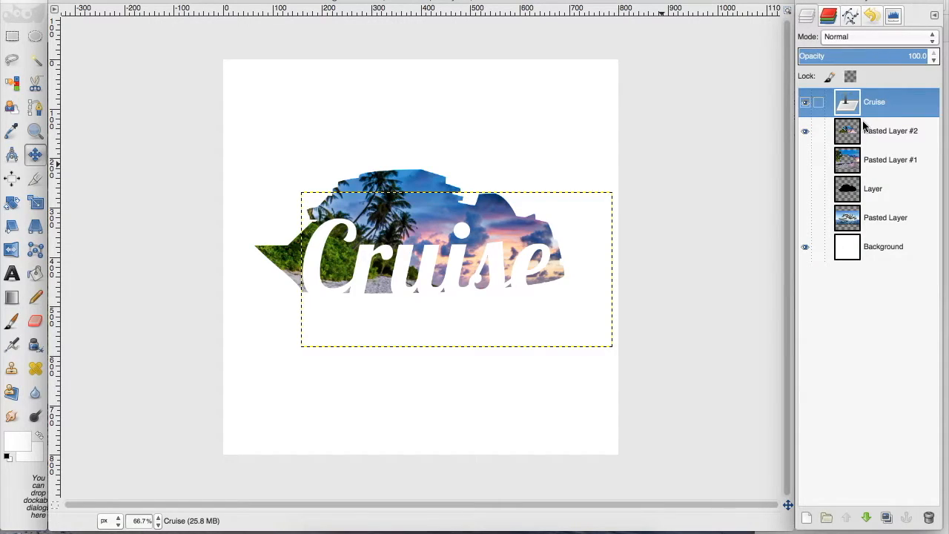
{"action": "left_click", "coordinate": [805, 102]}
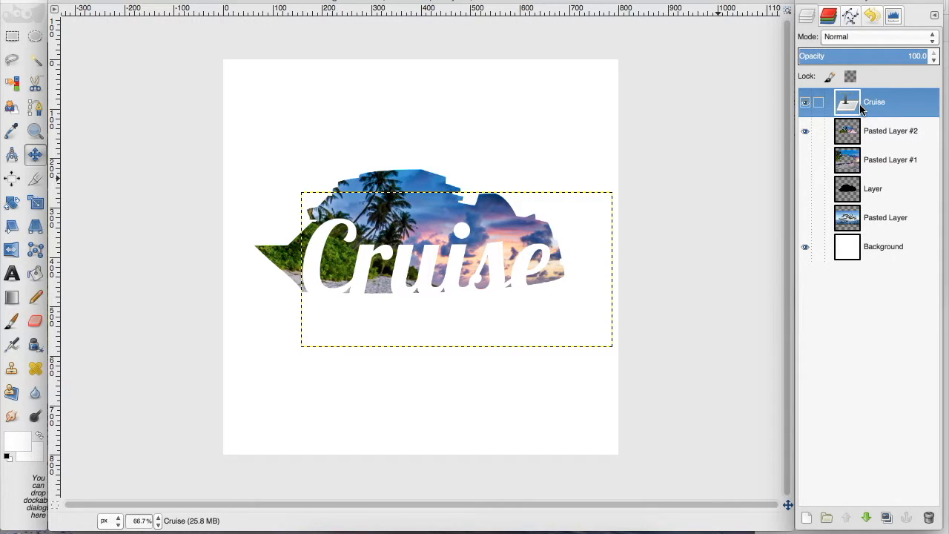
- Cut the Cruise letter shapes out of the beach-filled ship and hide the white background
{"action": "right_click", "coordinate": [873, 101]}
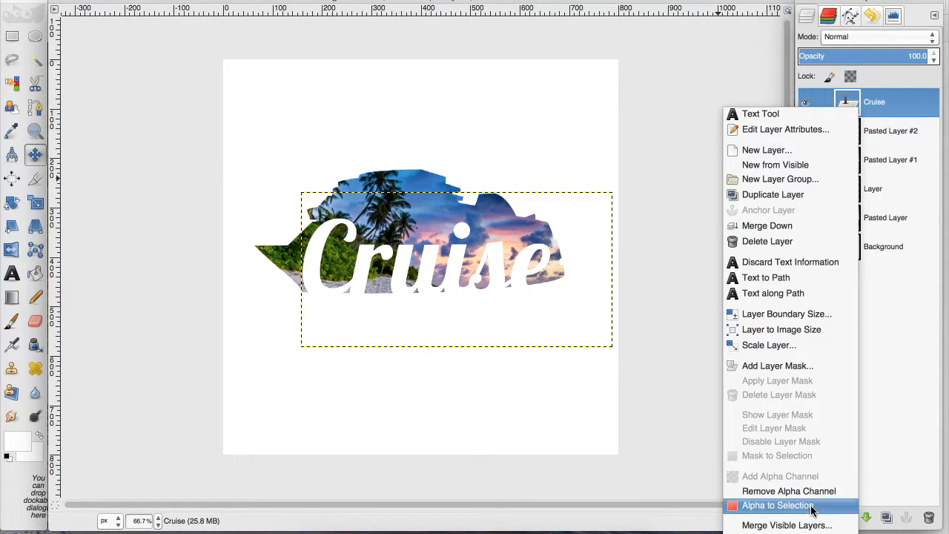
{"action": "left_click", "coordinate": [777, 504]}
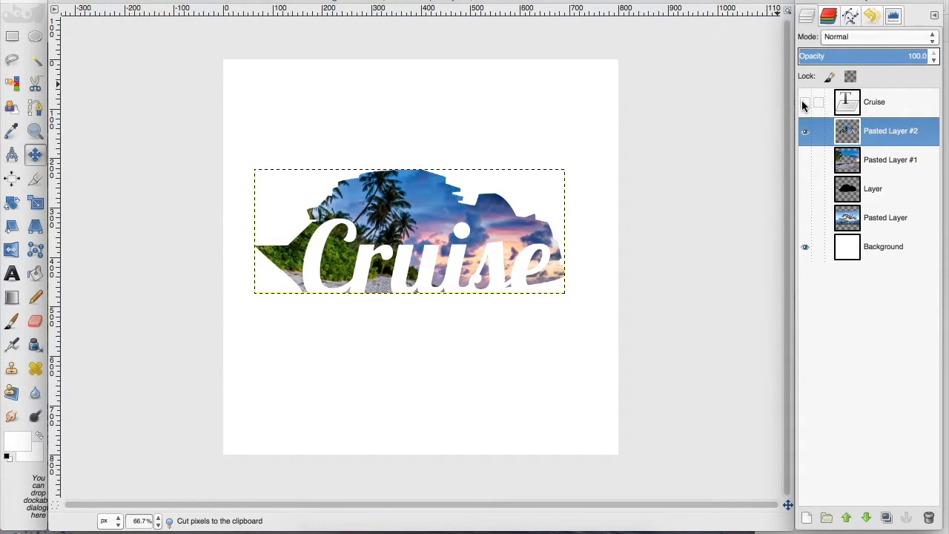
{"action": "left_click", "coordinate": [805, 102]}
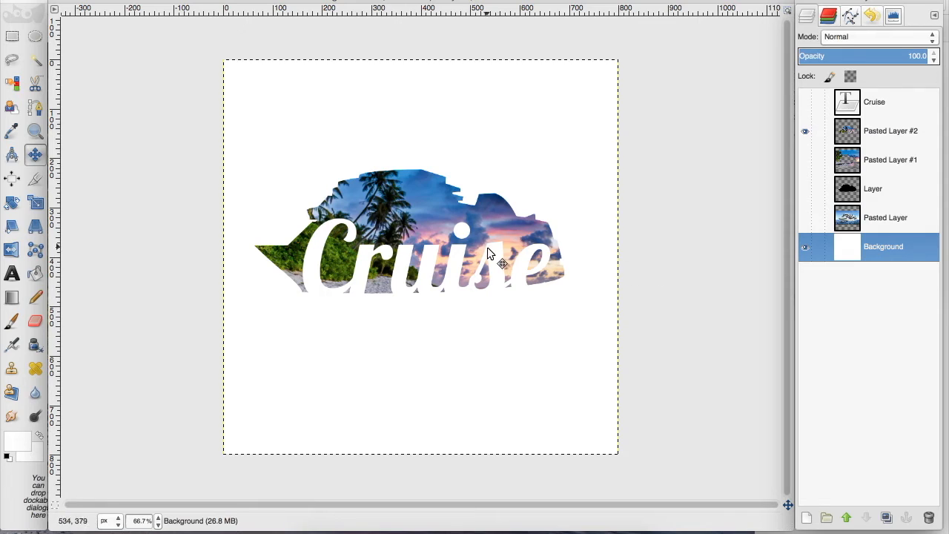
{"action": "left_click", "coordinate": [805, 246]}
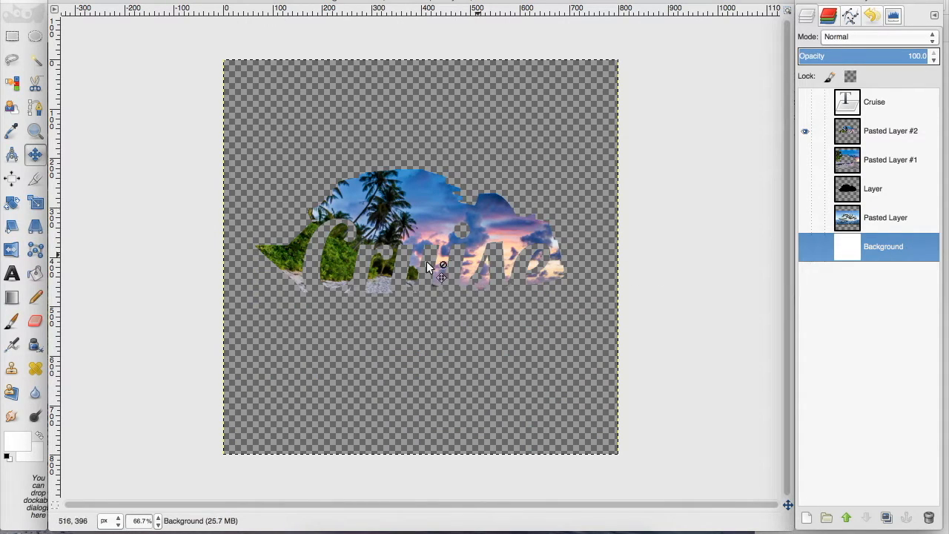
{"action": "mouse_move", "coordinate": [400, 252]}
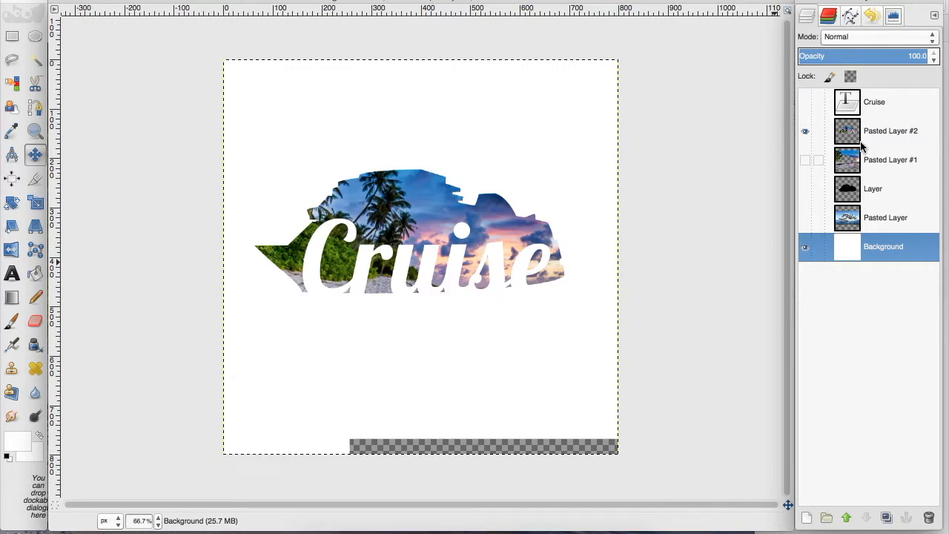
- Select Pasted Layer #2's alpha, grow the selection by 5 px, and begin a new layer
{"action": "right_click", "coordinate": [889, 131]}
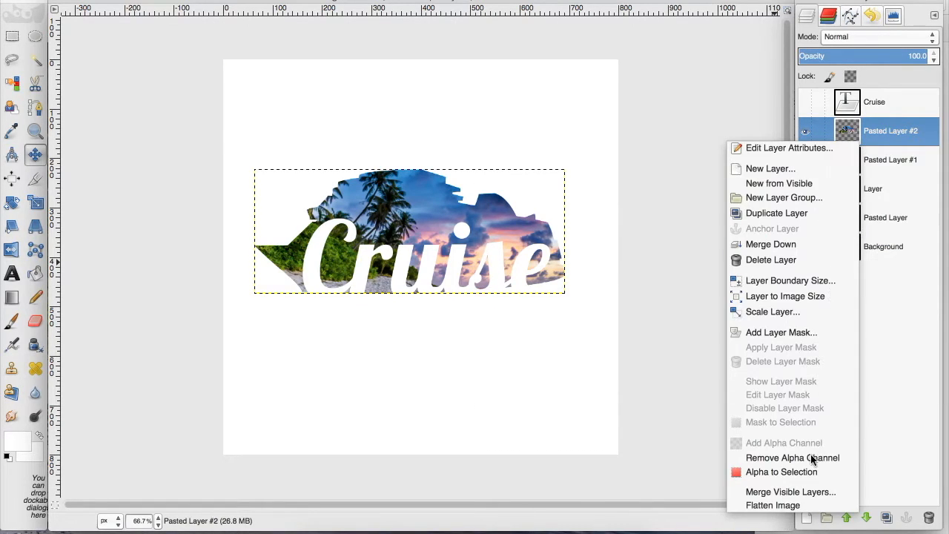
{"action": "left_click", "coordinate": [781, 471]}
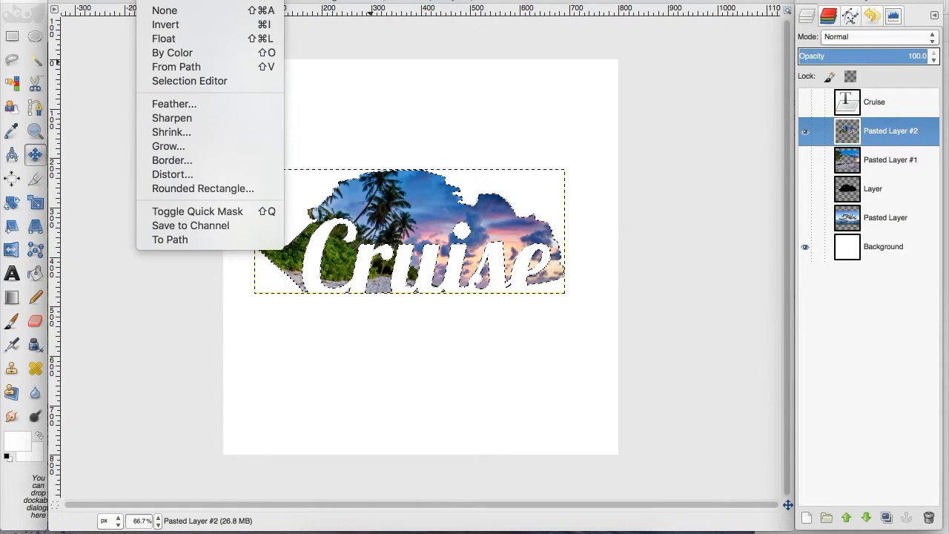
{"action": "left_click", "coordinate": [169, 145]}
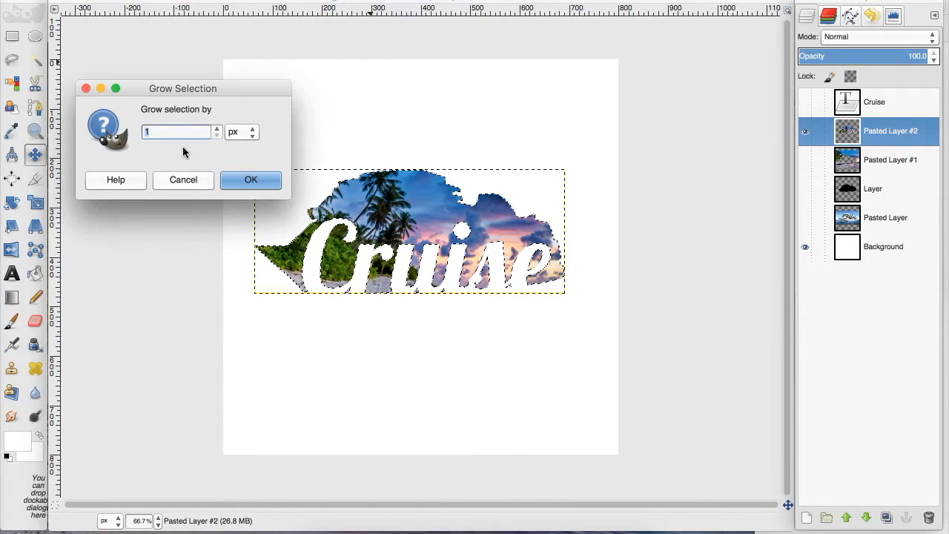
{"action": "type", "text": "5"}
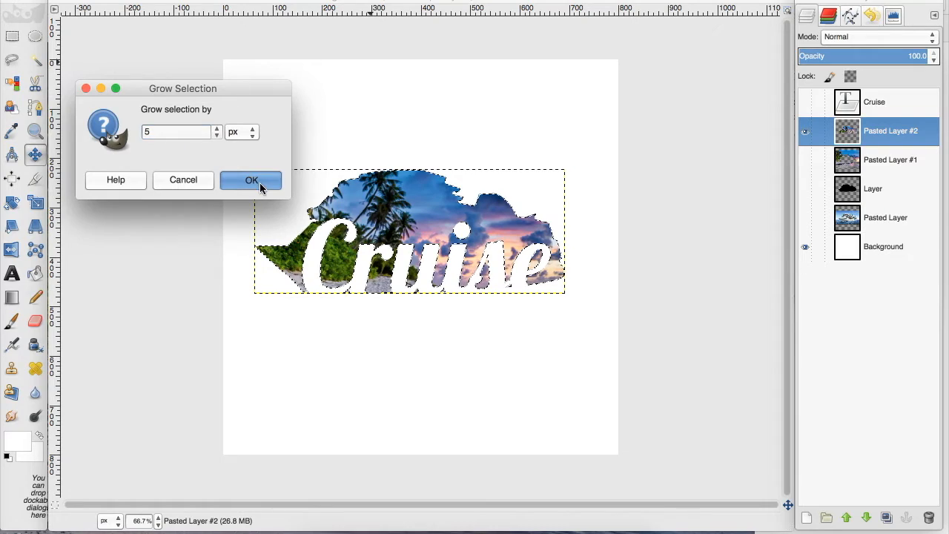
{"action": "left_click", "coordinate": [250, 180]}
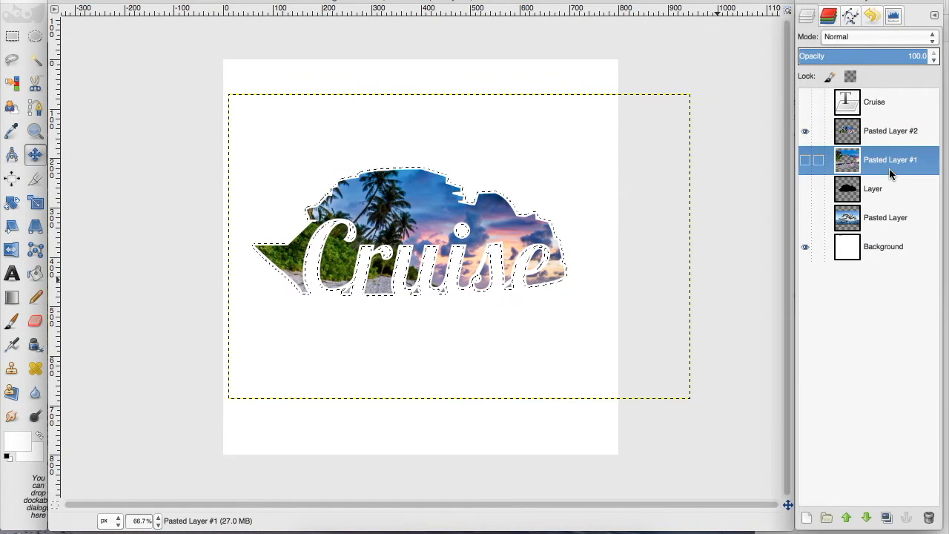
{"action": "left_click", "coordinate": [807, 518]}
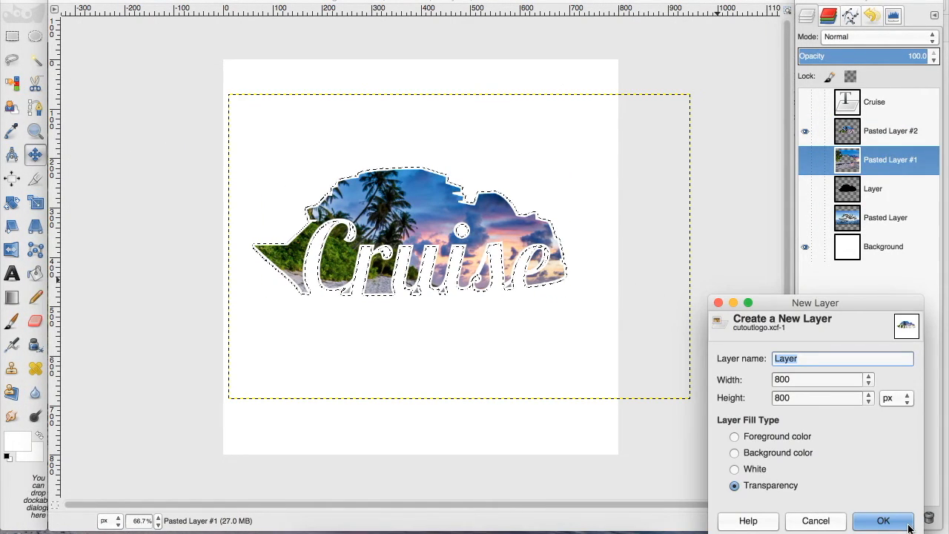
- Fill a new transparent Layer #1 with black for the outline, toggling its visibility to compare
{"action": "left_click", "coordinate": [882, 520]}
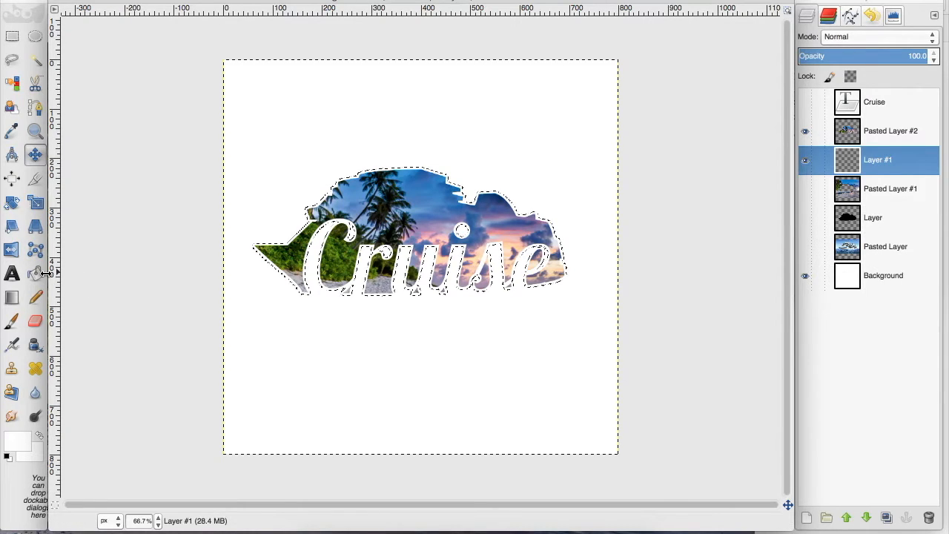
{"action": "left_click", "coordinate": [11, 442]}
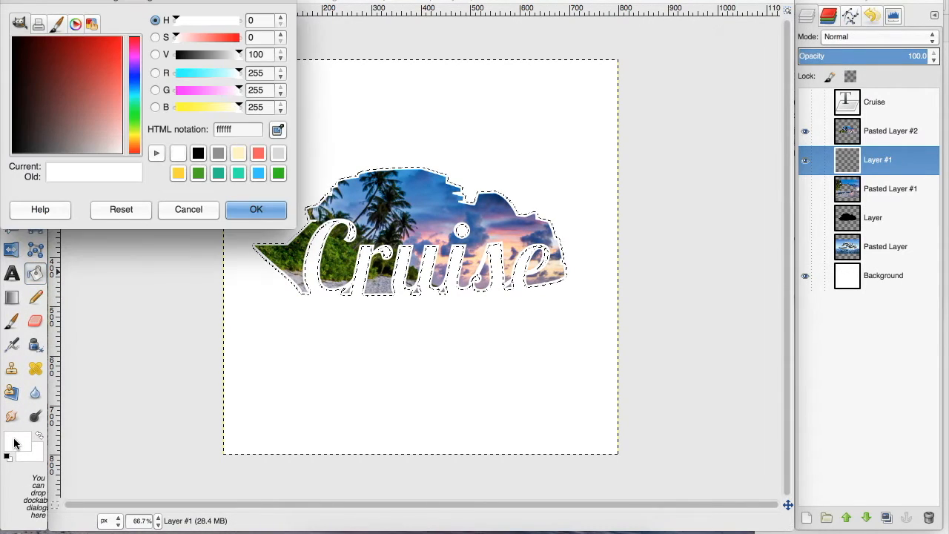
{"action": "left_click", "coordinate": [255, 209]}
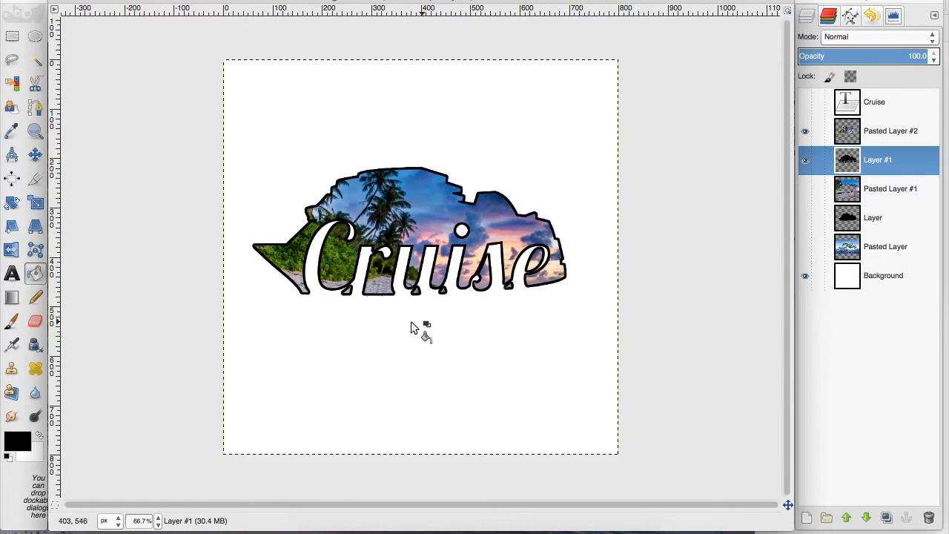
{"action": "left_click", "coordinate": [805, 159]}
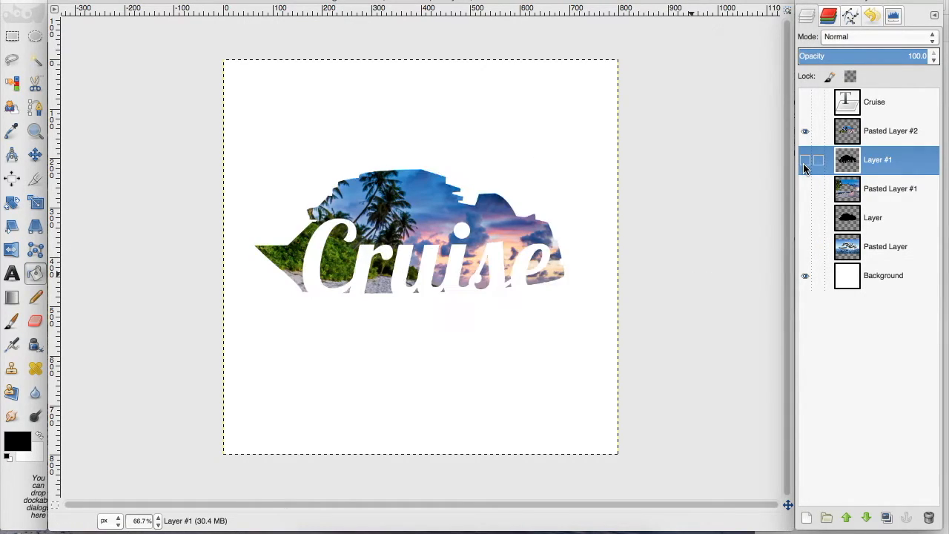
{"action": "left_click", "coordinate": [805, 160]}
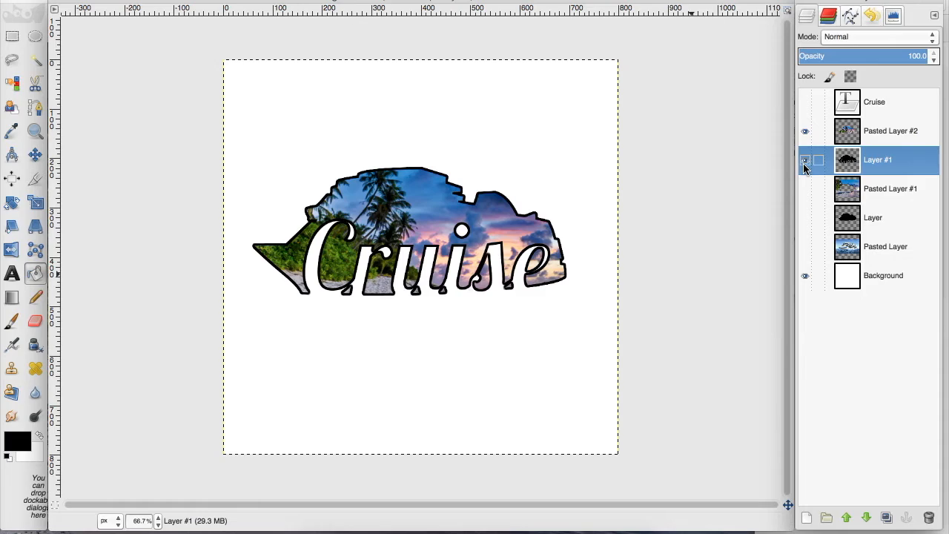